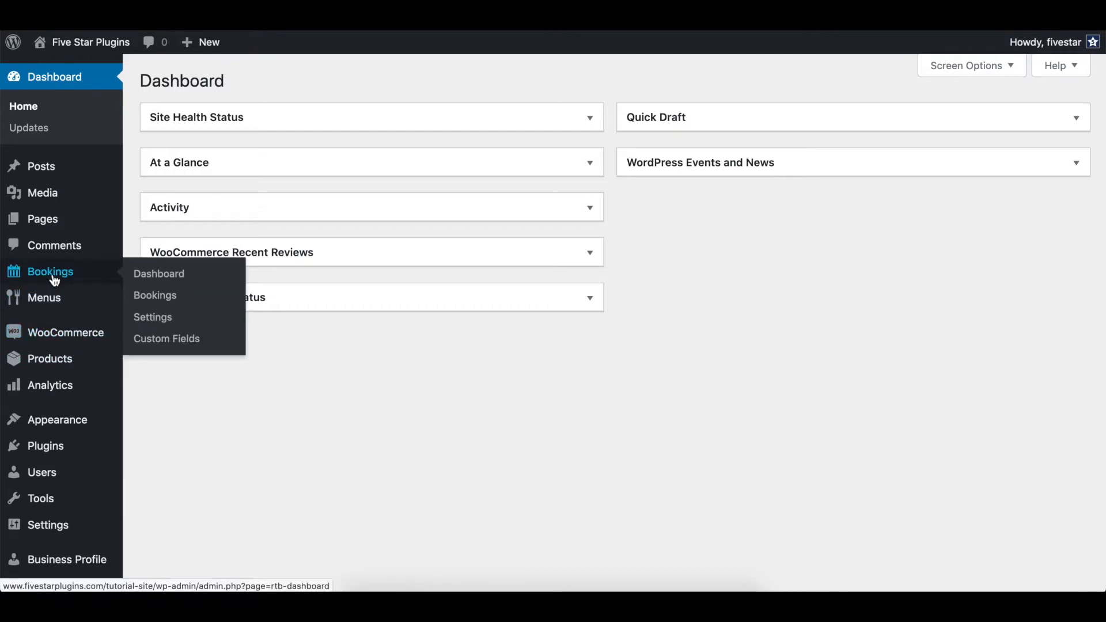
mouse_move(152, 317)
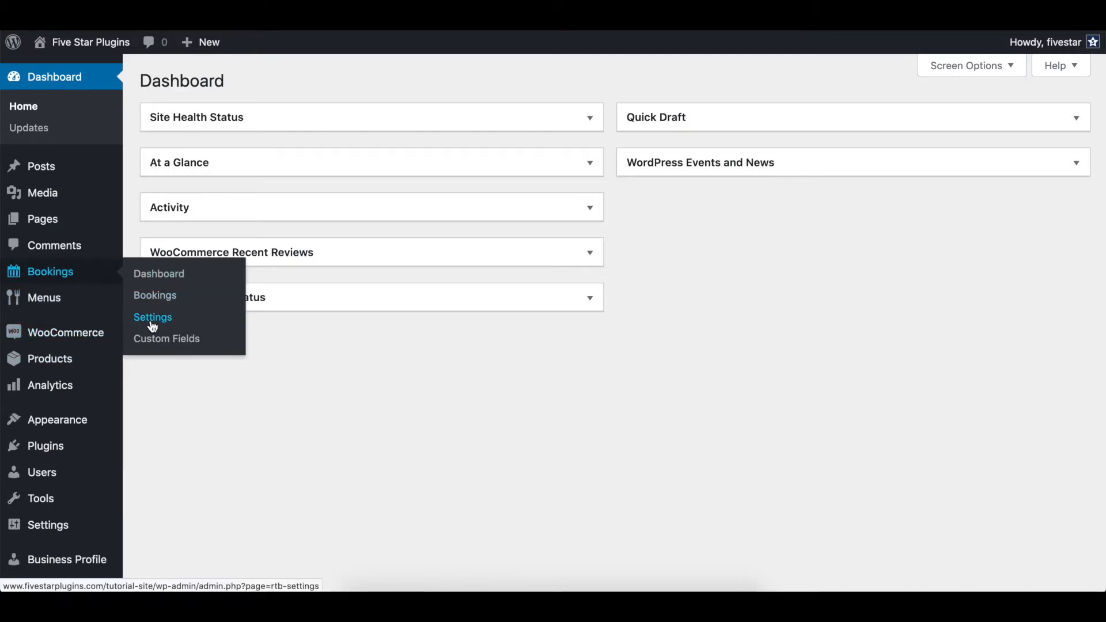
Step: Open the Bookings settings page and switch to the Notifications tab
left_click(152, 317)
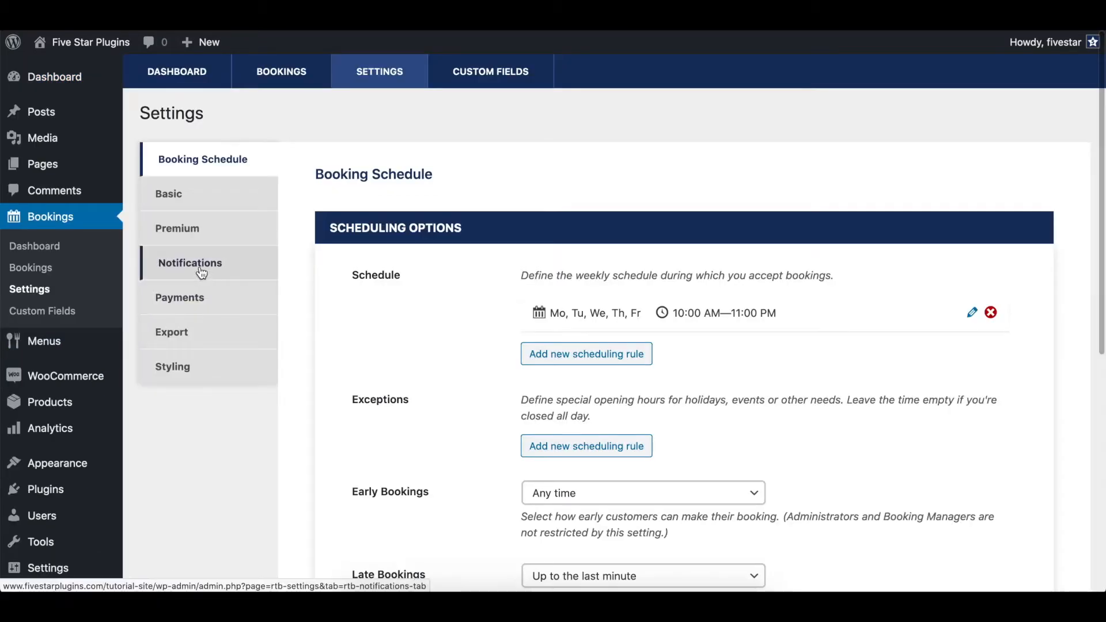
left_click(189, 262)
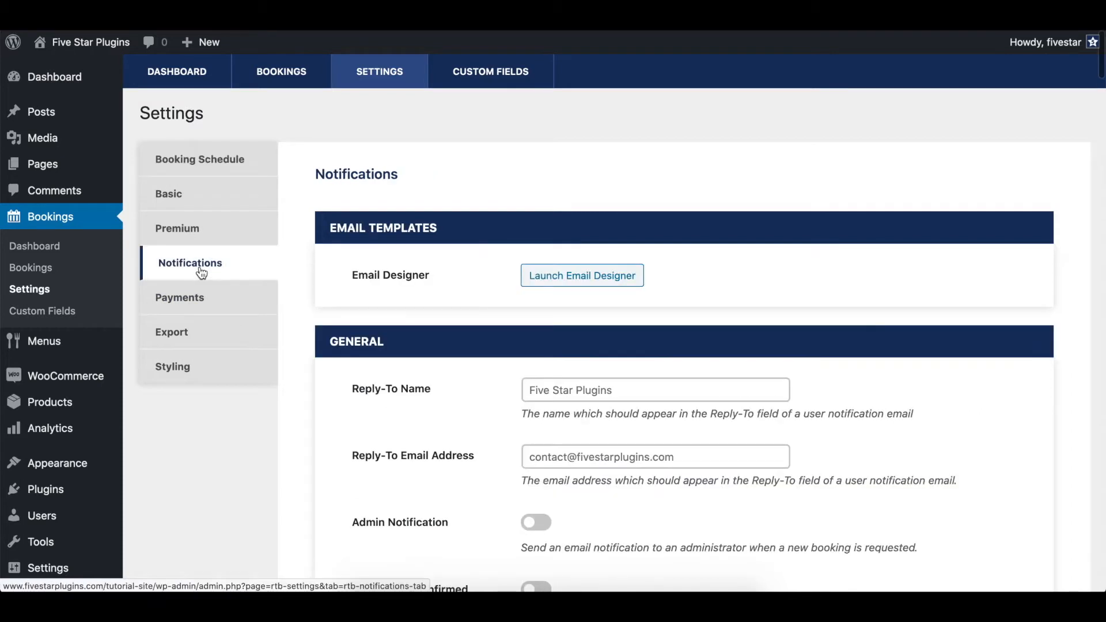
Step: Enable Admin Notification, Admin New Confirmed Notification and Admin Cancellation Notification
scroll("down", 3)
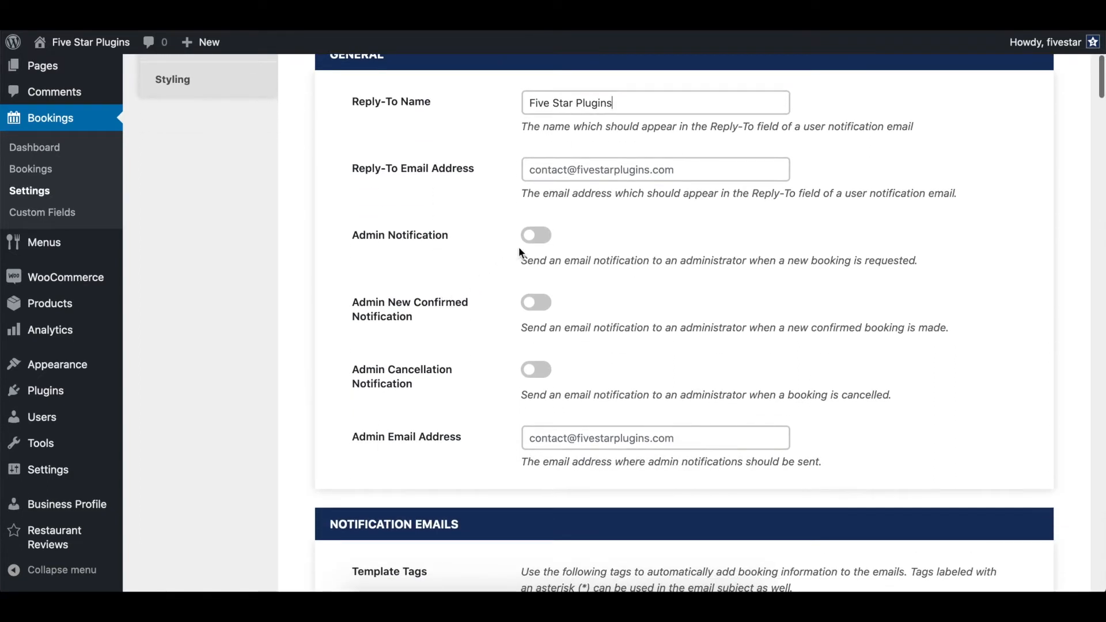
left_click(536, 235)
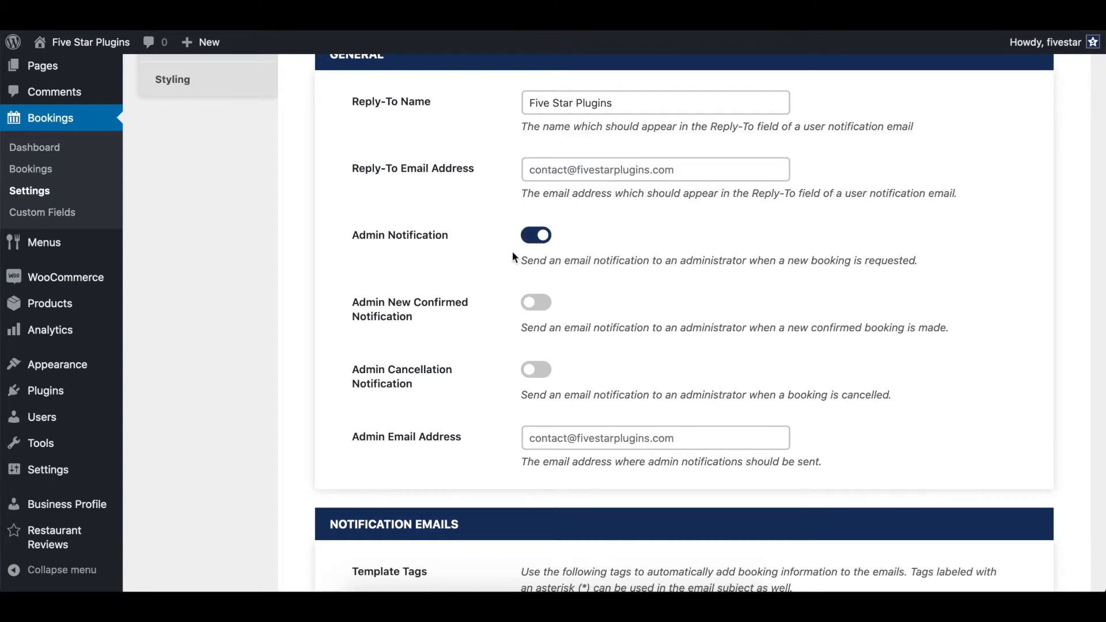
scroll("down", 3)
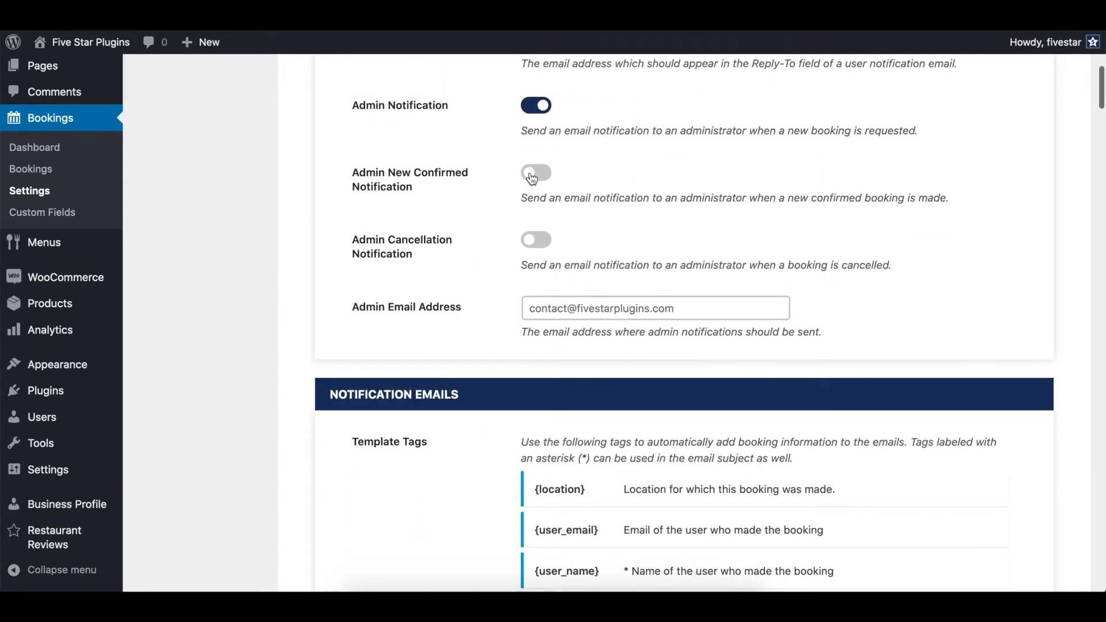
left_click(537, 172)
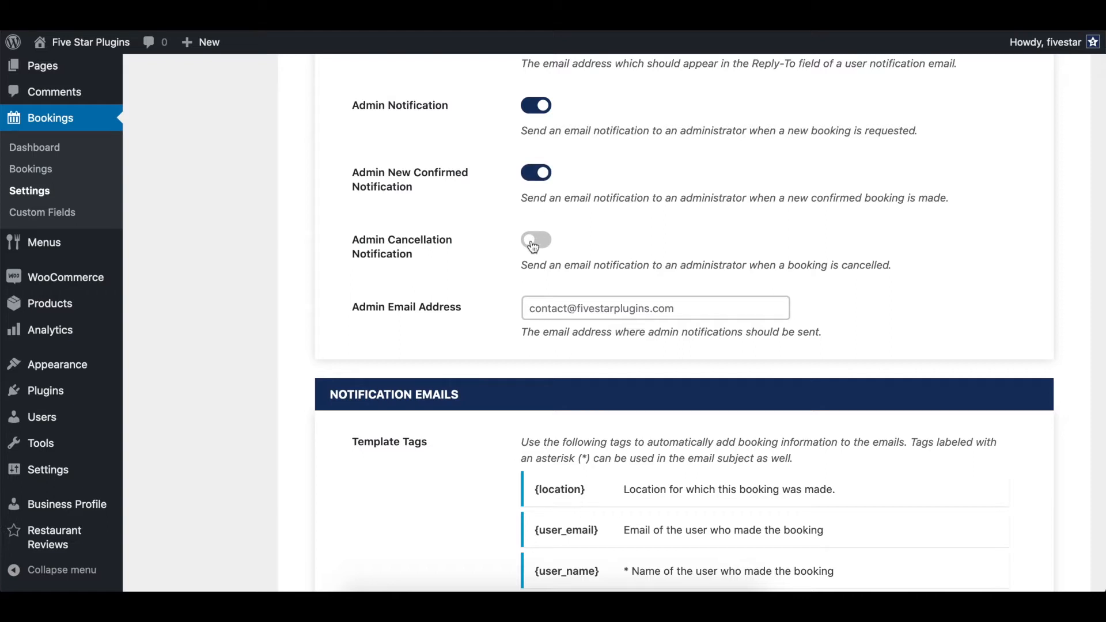
left_click(536, 240)
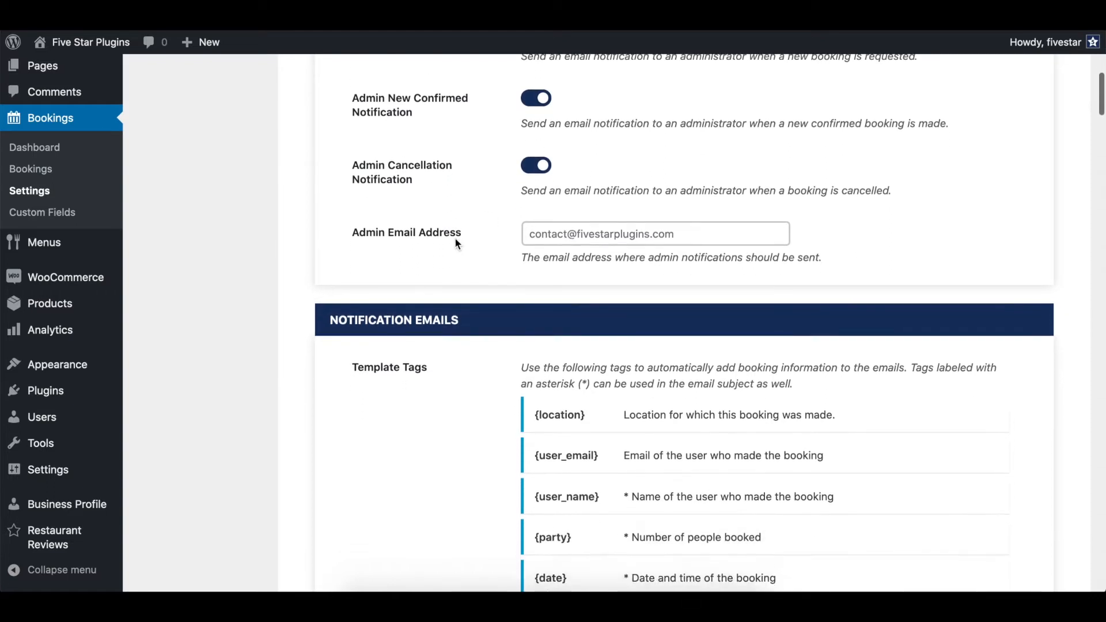
scroll("down", 3)
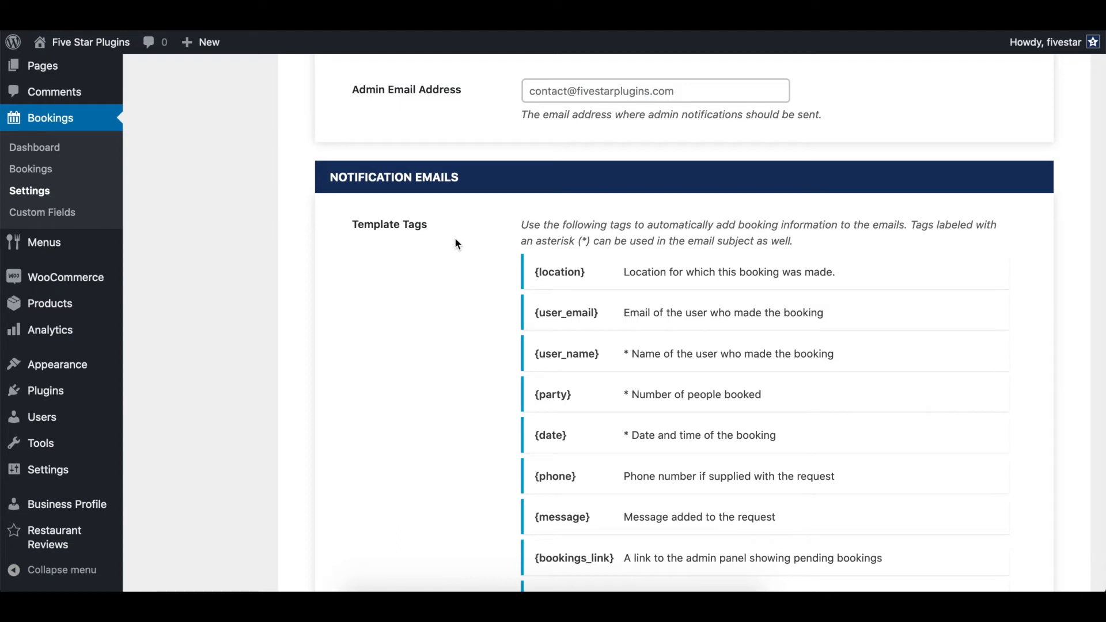
Step: Append the line 'More Content!' to the Admin Notification Email message body
scroll("down", 3)
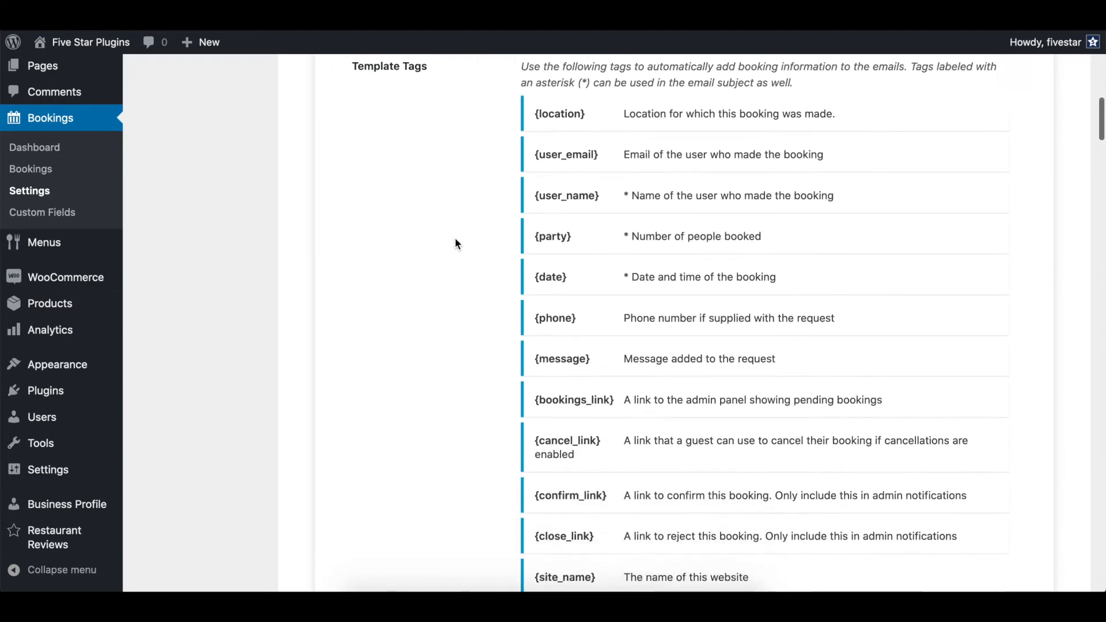
scroll("down", 3)
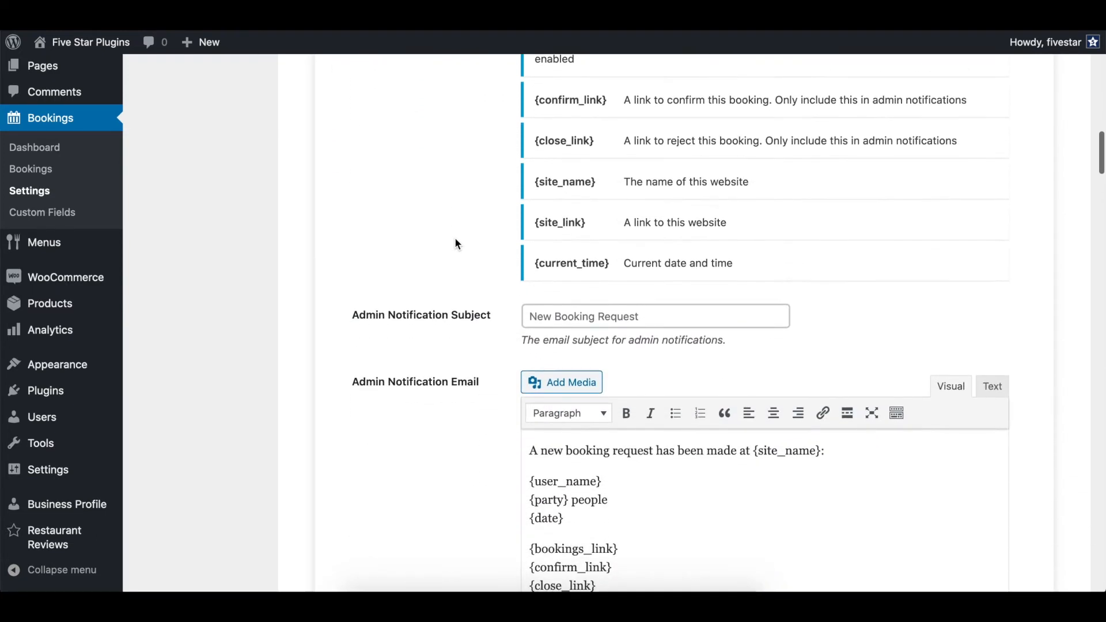
scroll("down", 3)
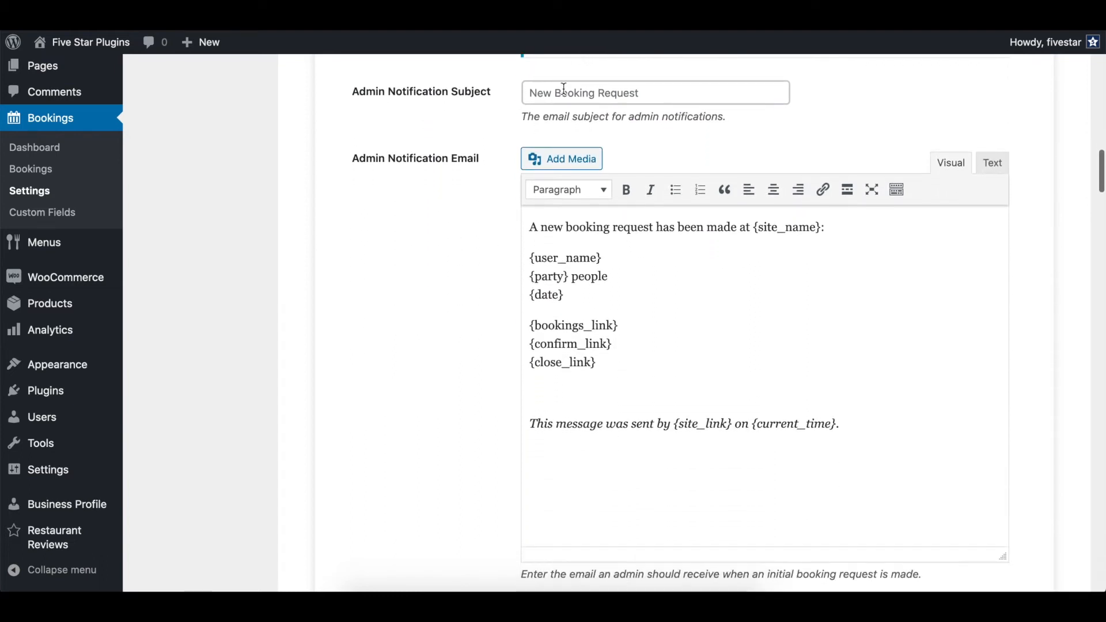
type("New R")
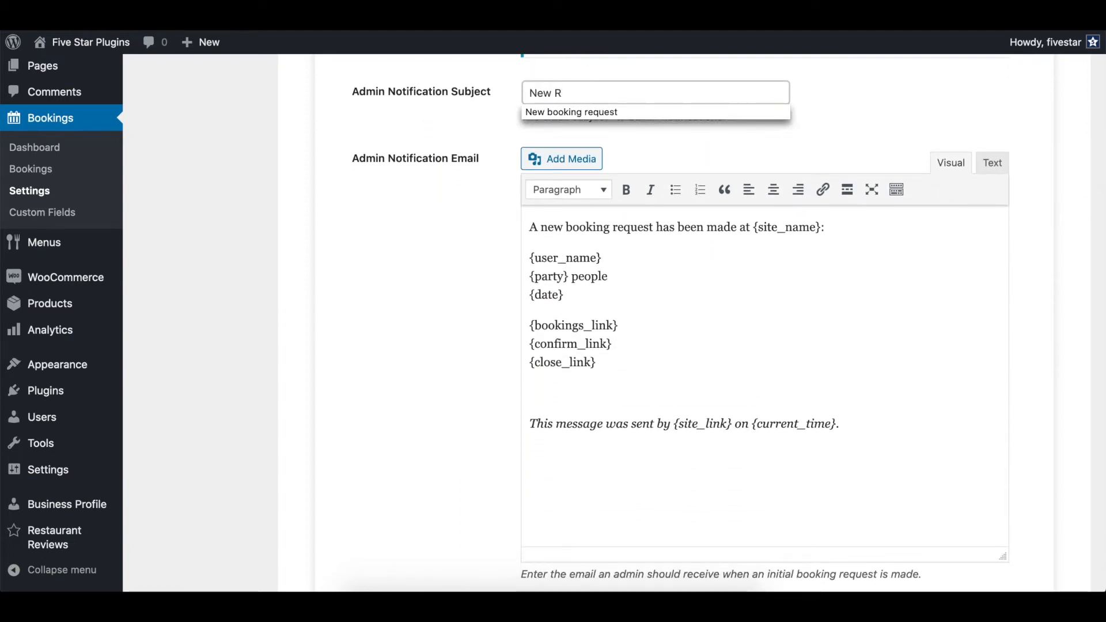
scroll("down", 3)
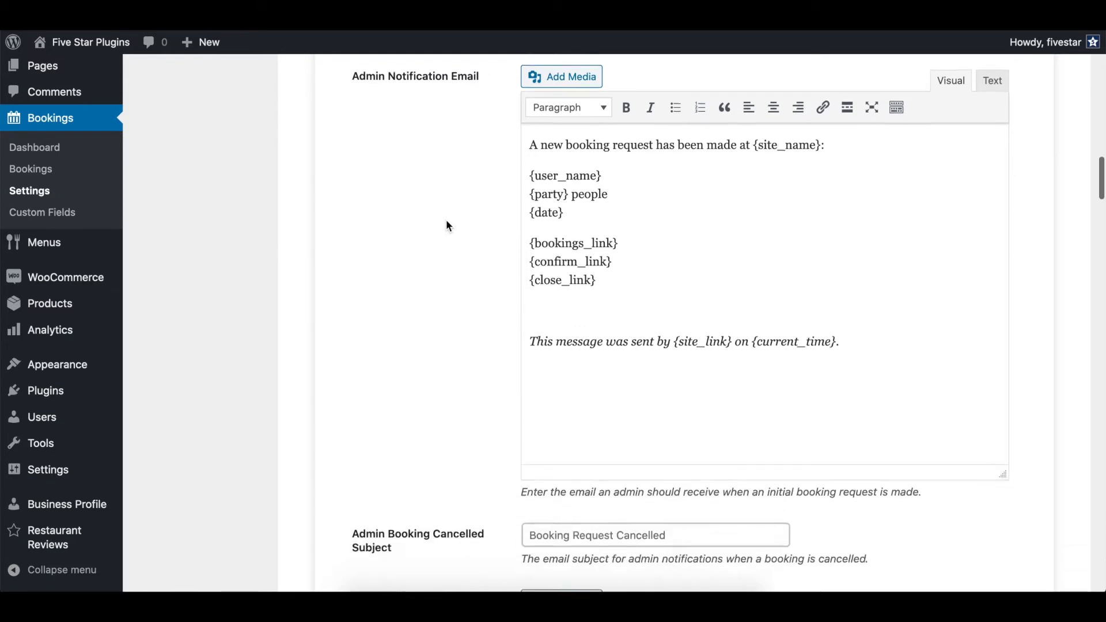
scroll("down", 3)
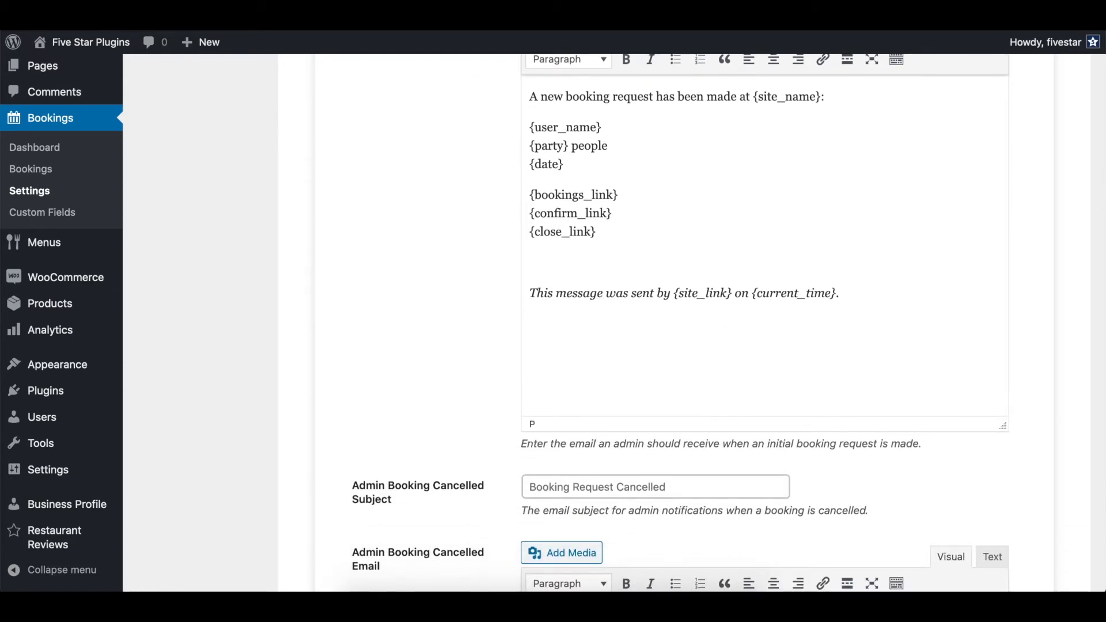
type("More Content!")
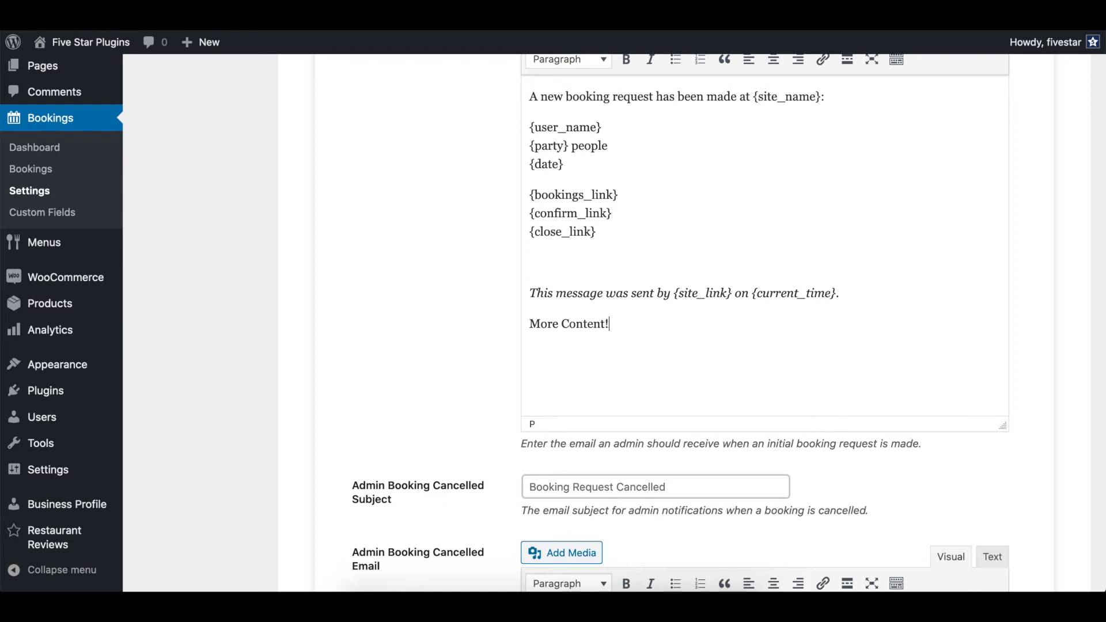
scroll("down", 3)
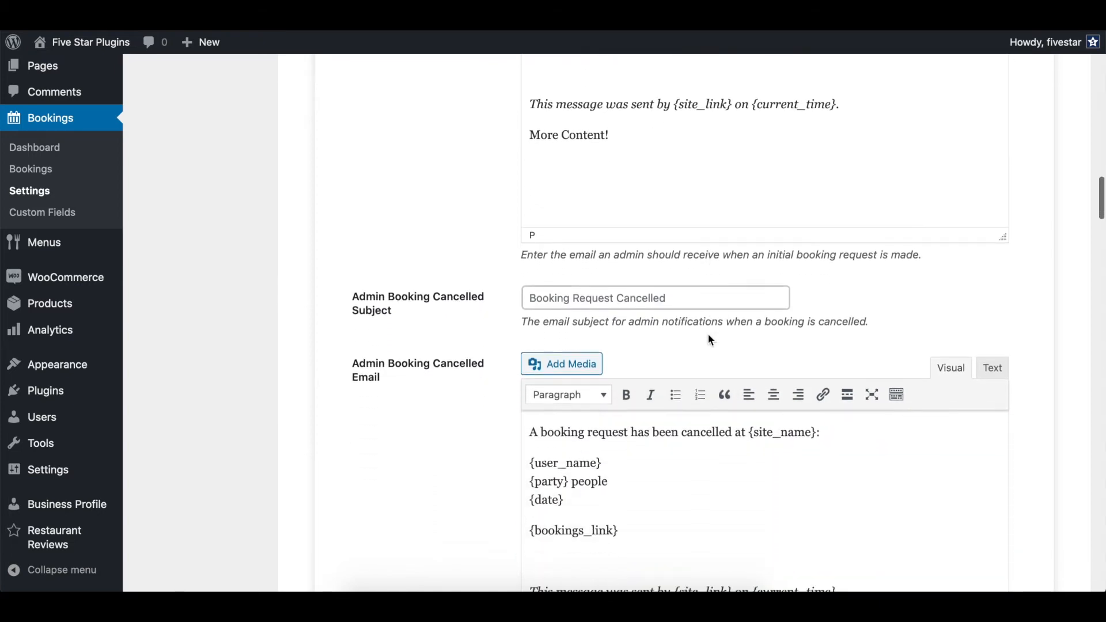
scroll("down", 3)
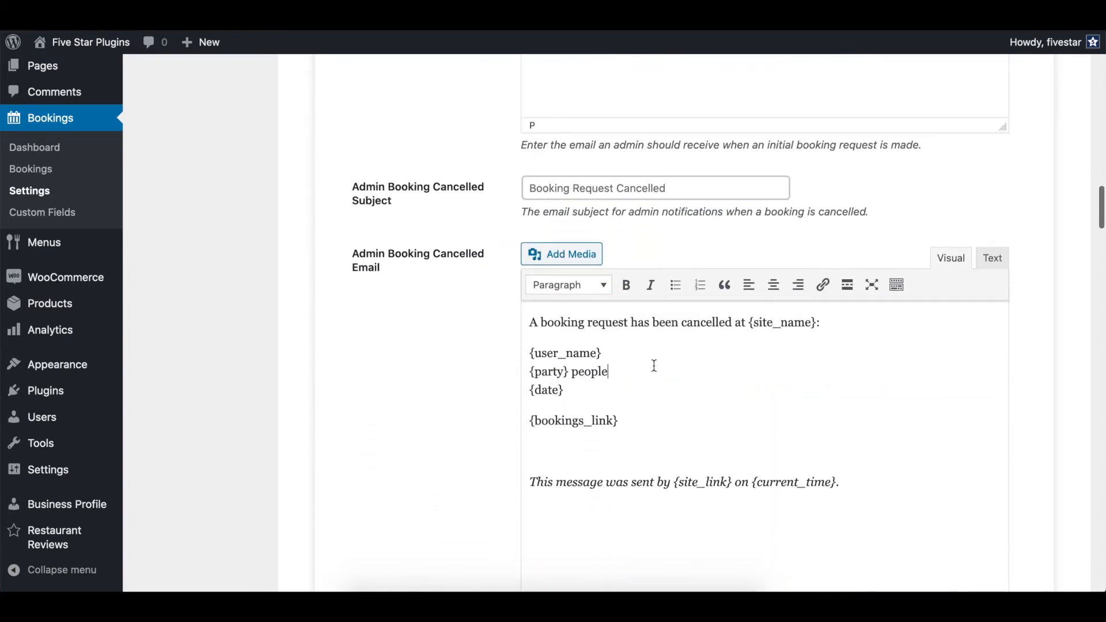
scroll("down", 3)
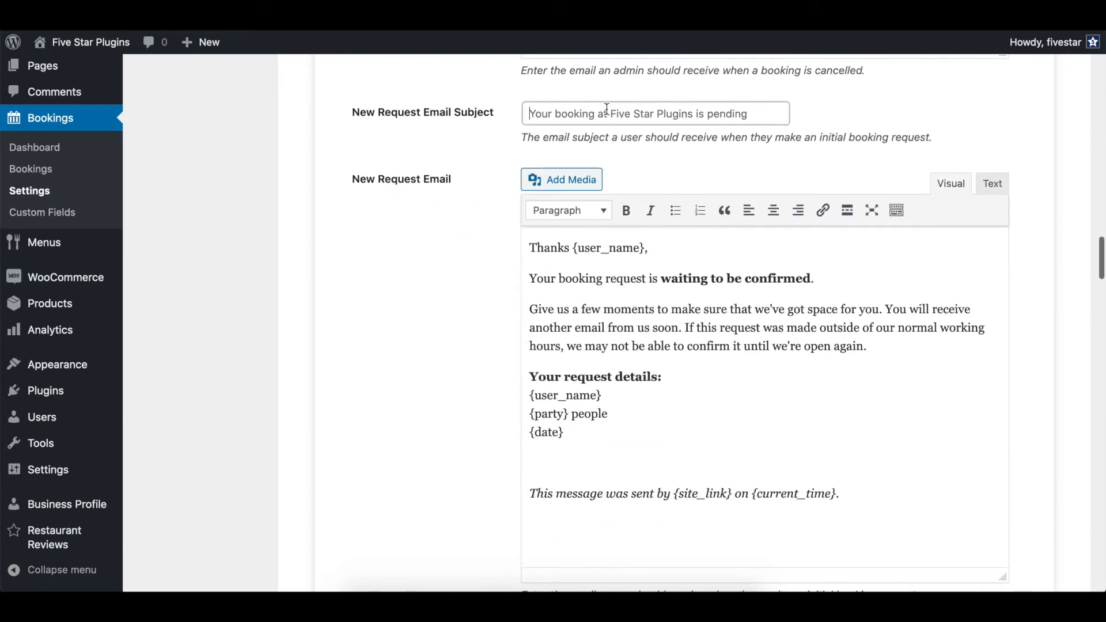
type("Your new request")
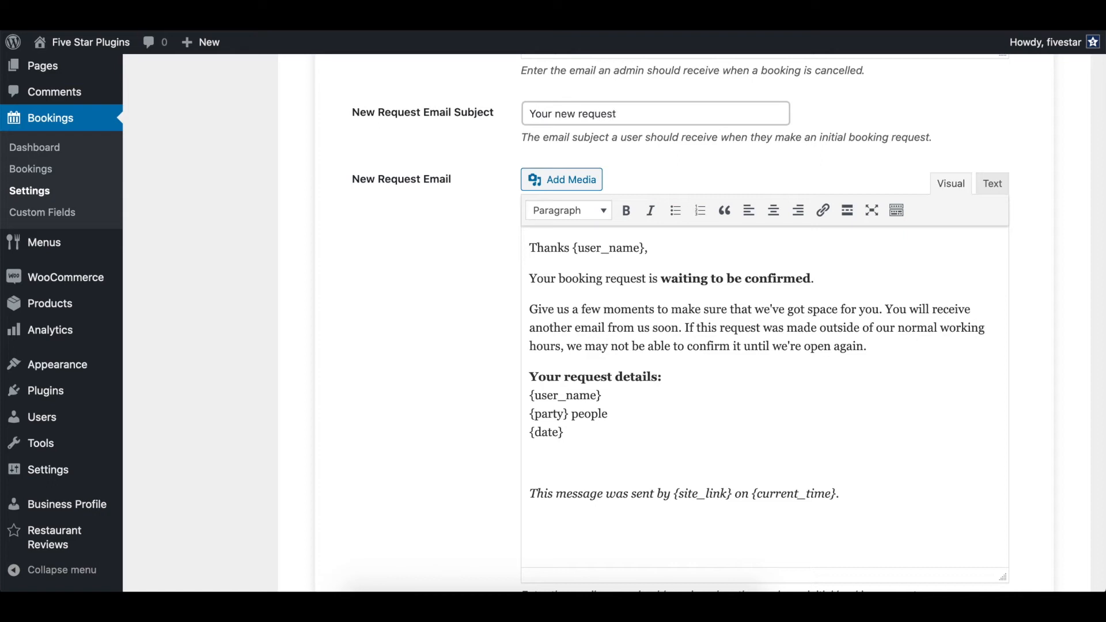
scroll("down", 3)
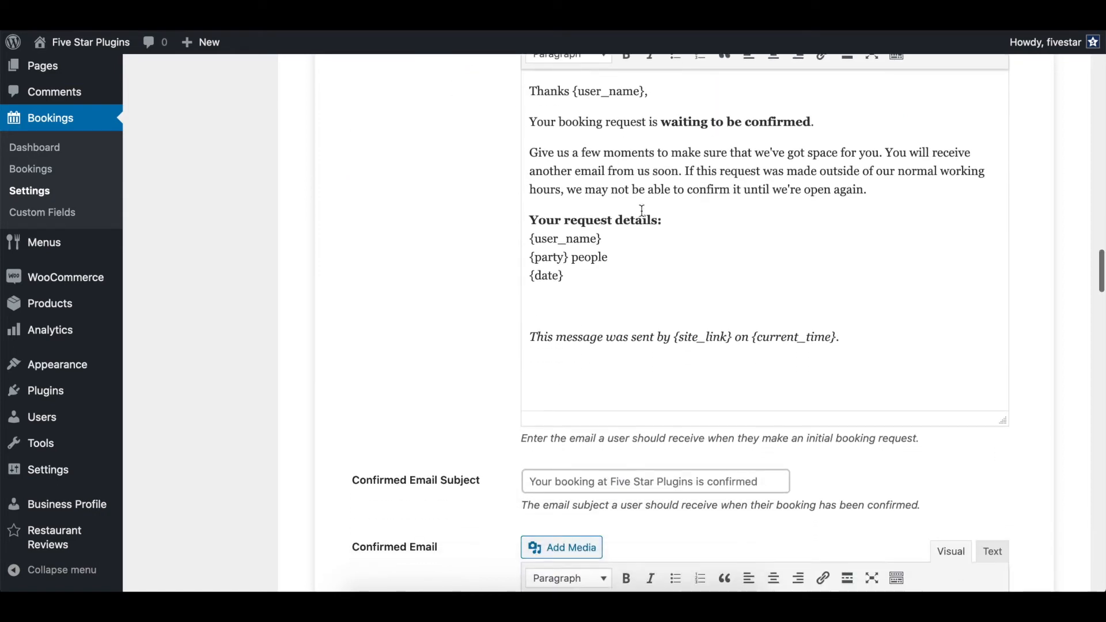
scroll("down", 3)
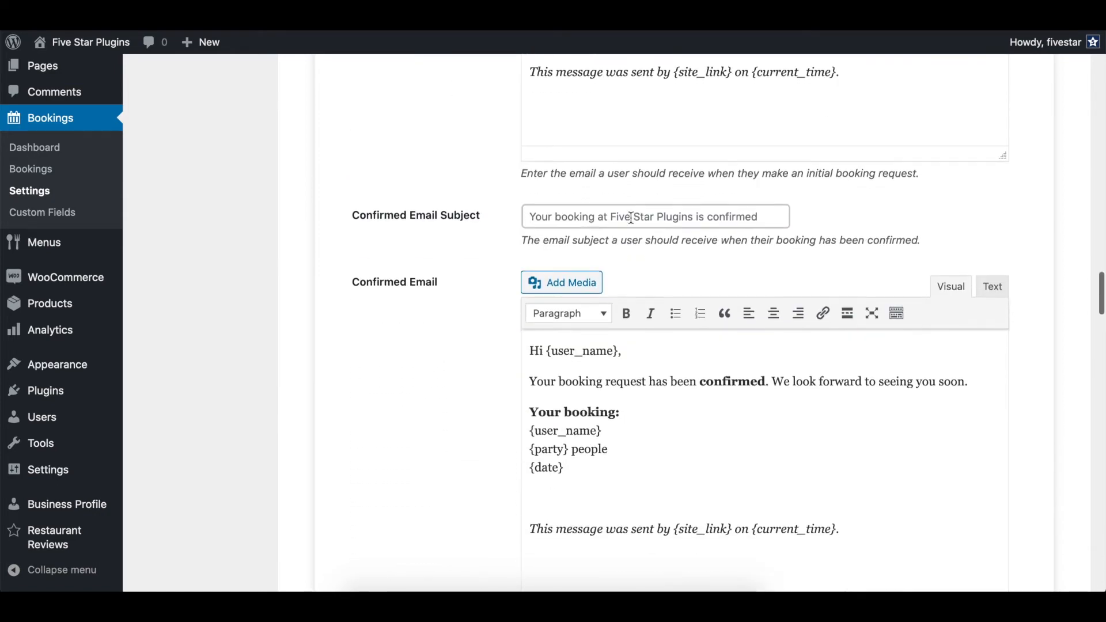
scroll("down", 3)
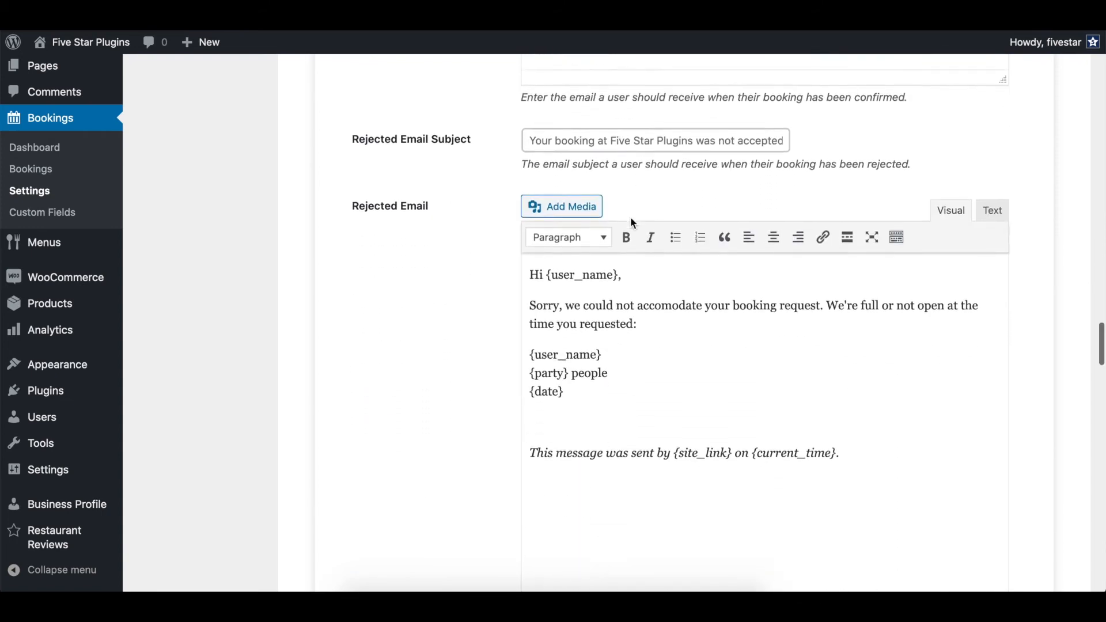
scroll("down", 3)
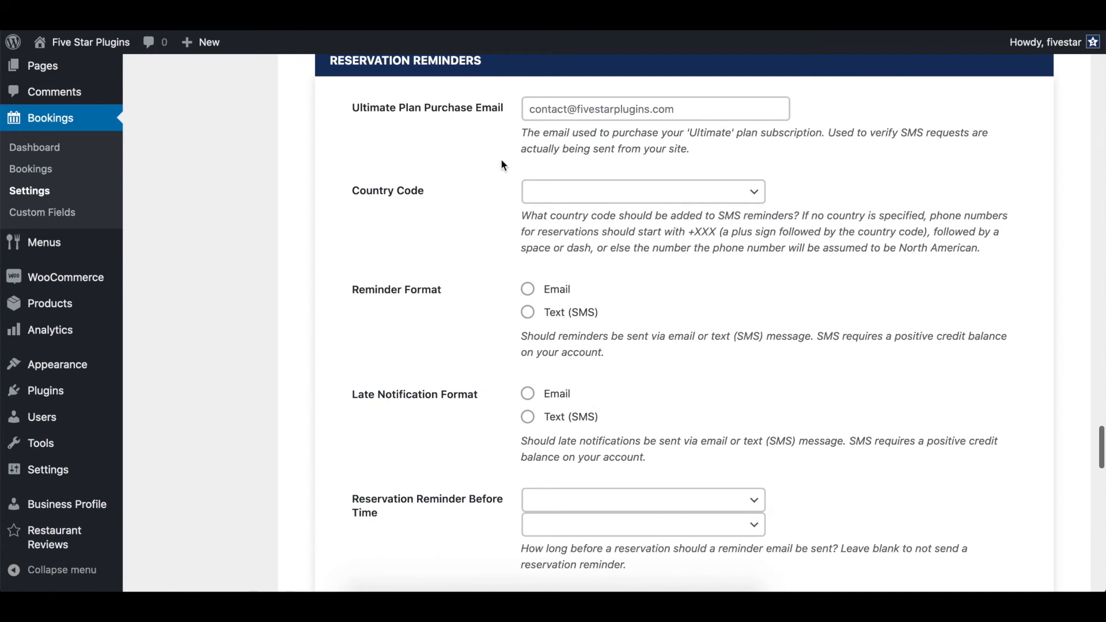
Step: Set reminders to Text (SMS) with country code AUSTRALIA (+61), late notifications by Email
scroll("down", 3)
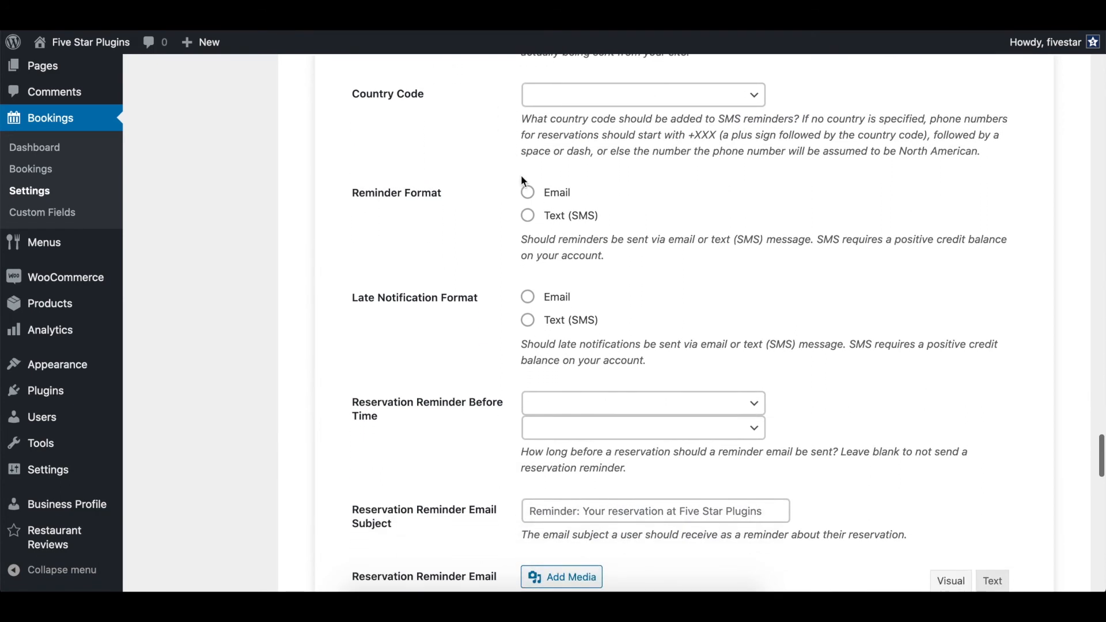
left_click(528, 215)
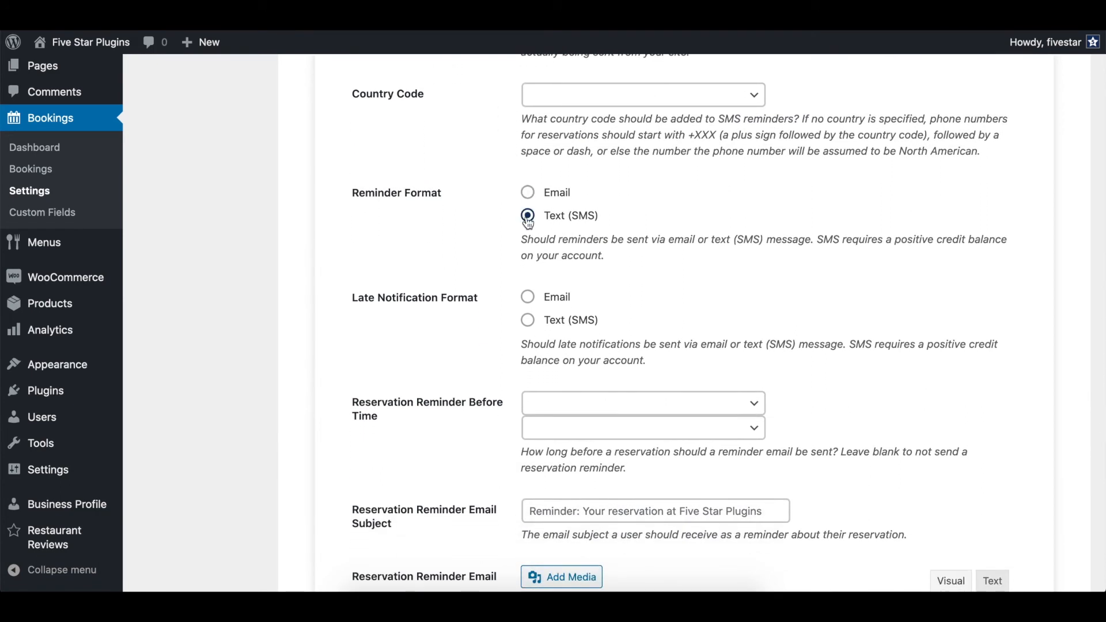
scroll("up", 3)
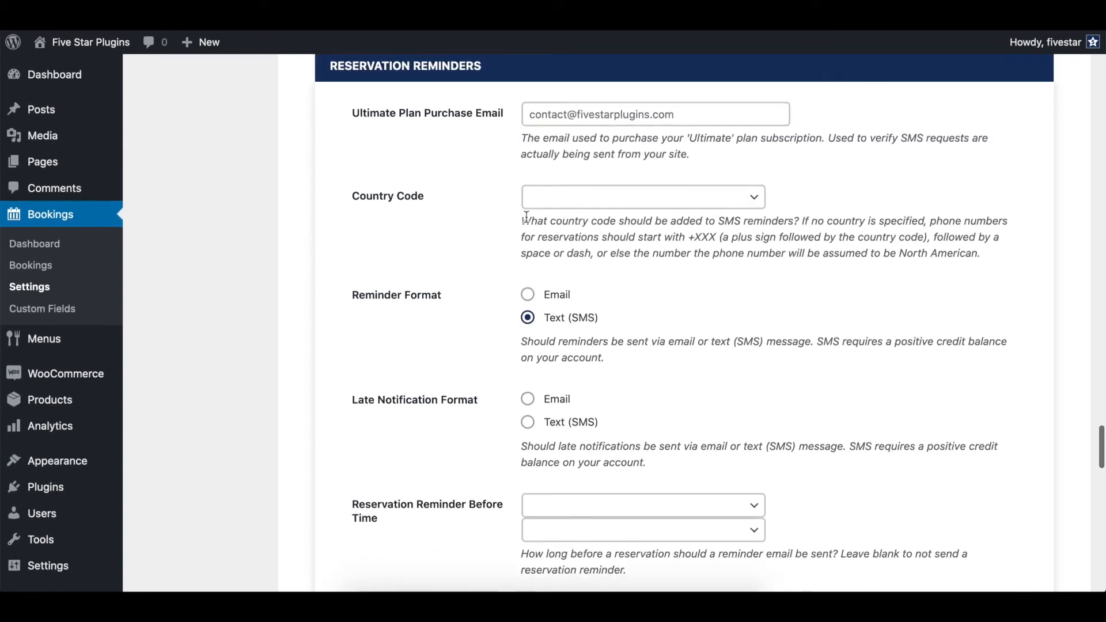
mouse_move(475, 110)
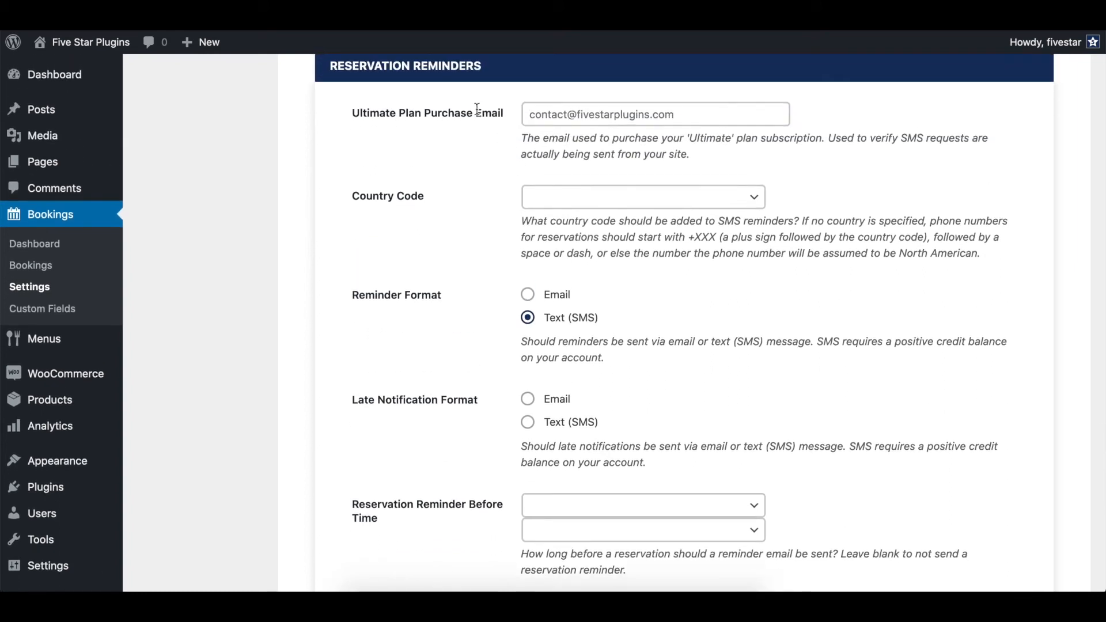
left_click(641, 197)
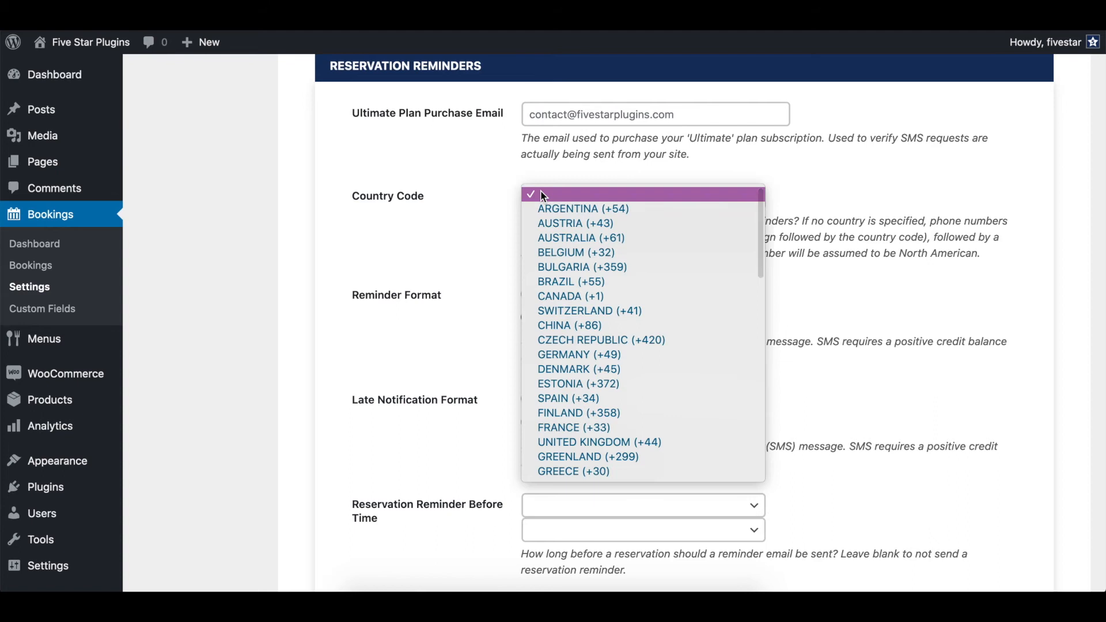
left_click(580, 237)
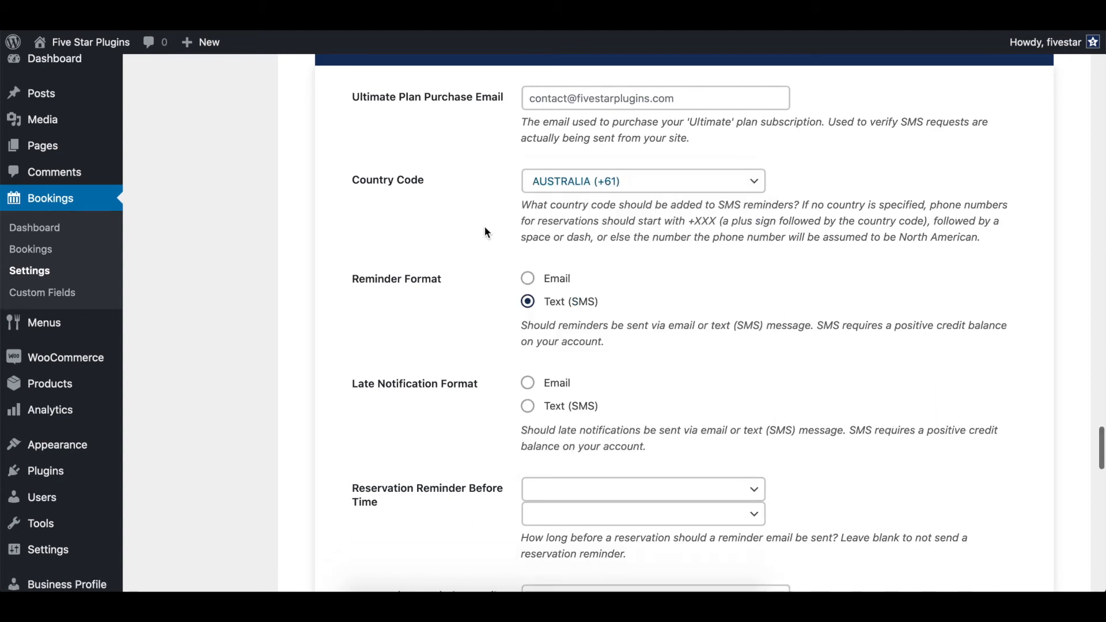
scroll("down", 3)
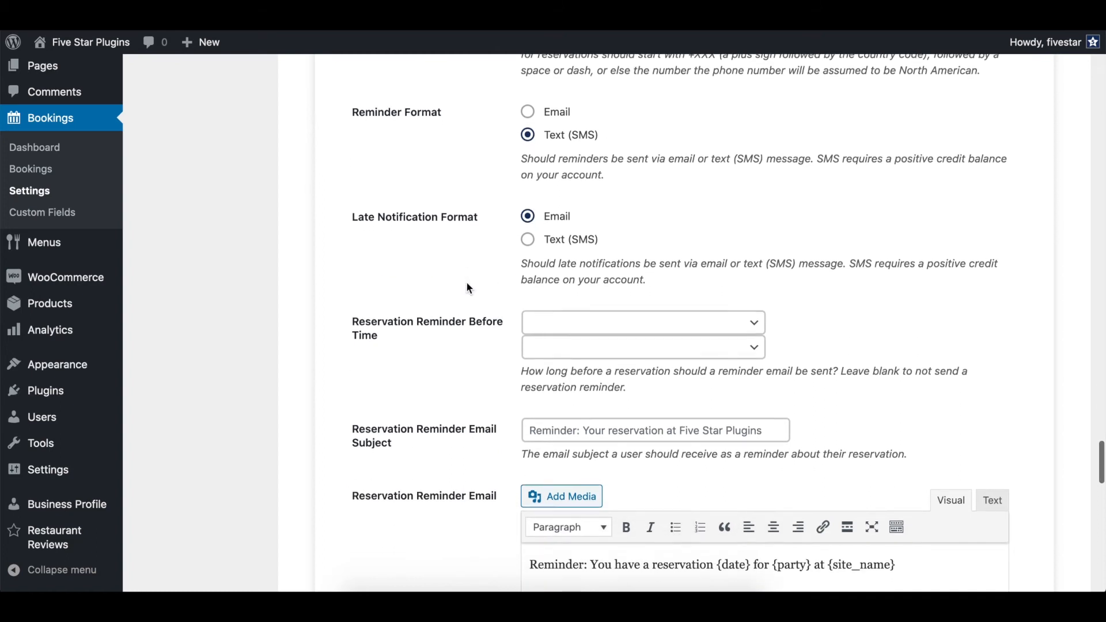
Step: Set Reservation Reminder Before Time to 3 Hours
scroll("down", 3)
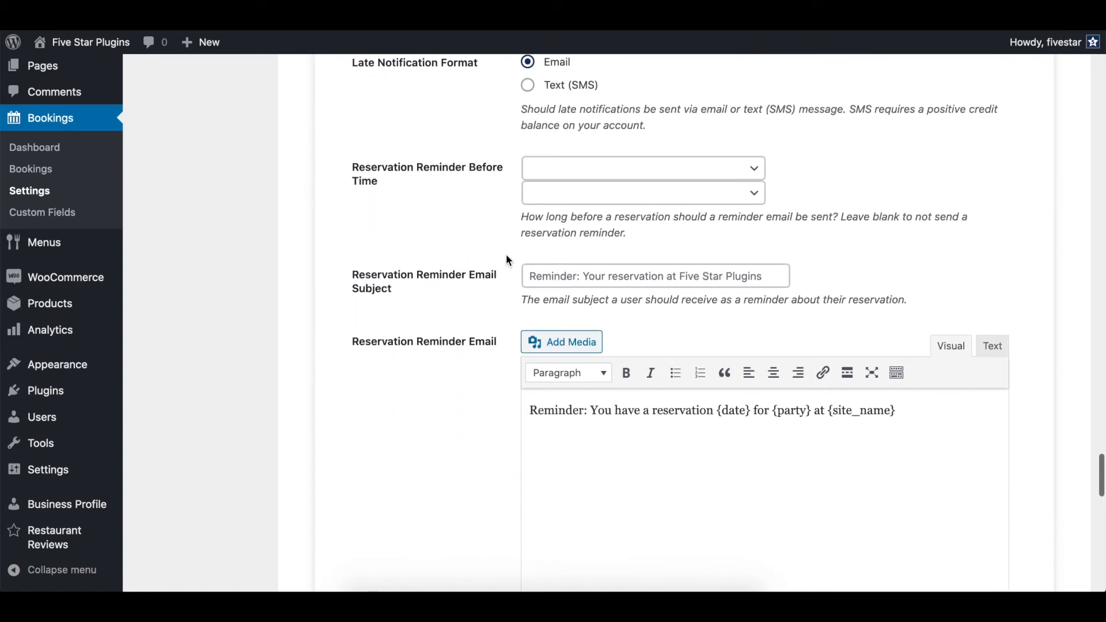
left_click(642, 168)
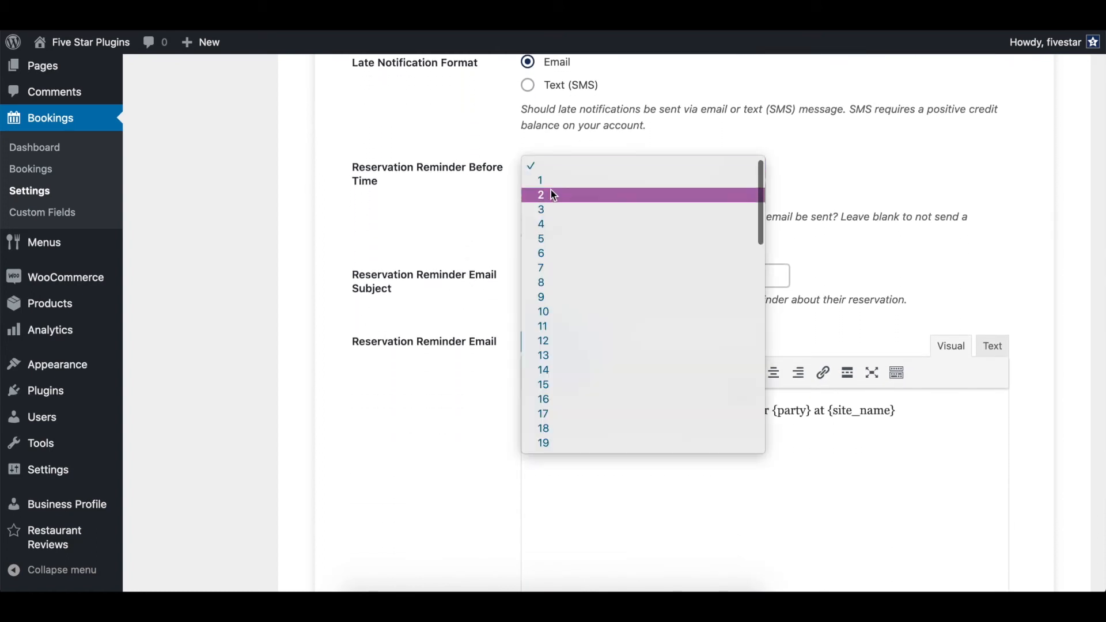
left_click(541, 210)
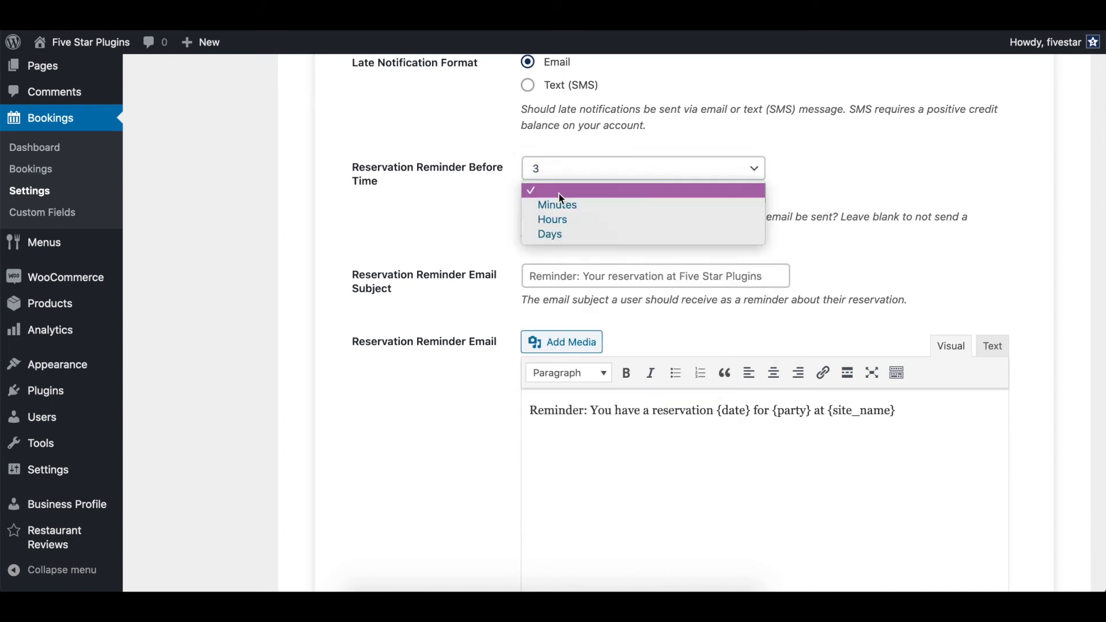
left_click(552, 219)
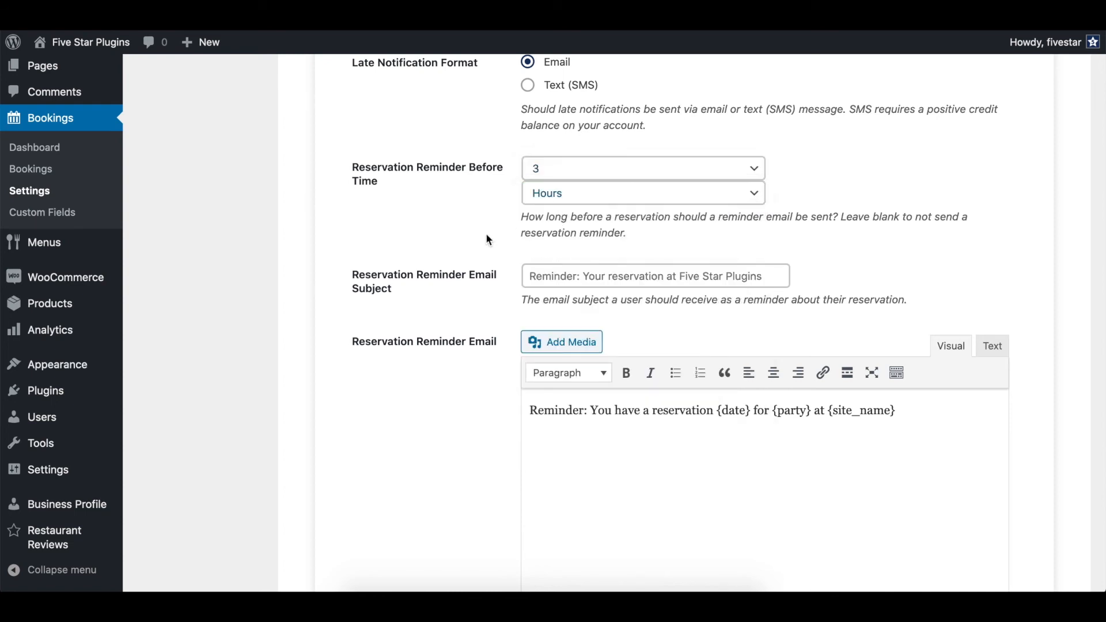
scroll("down", 3)
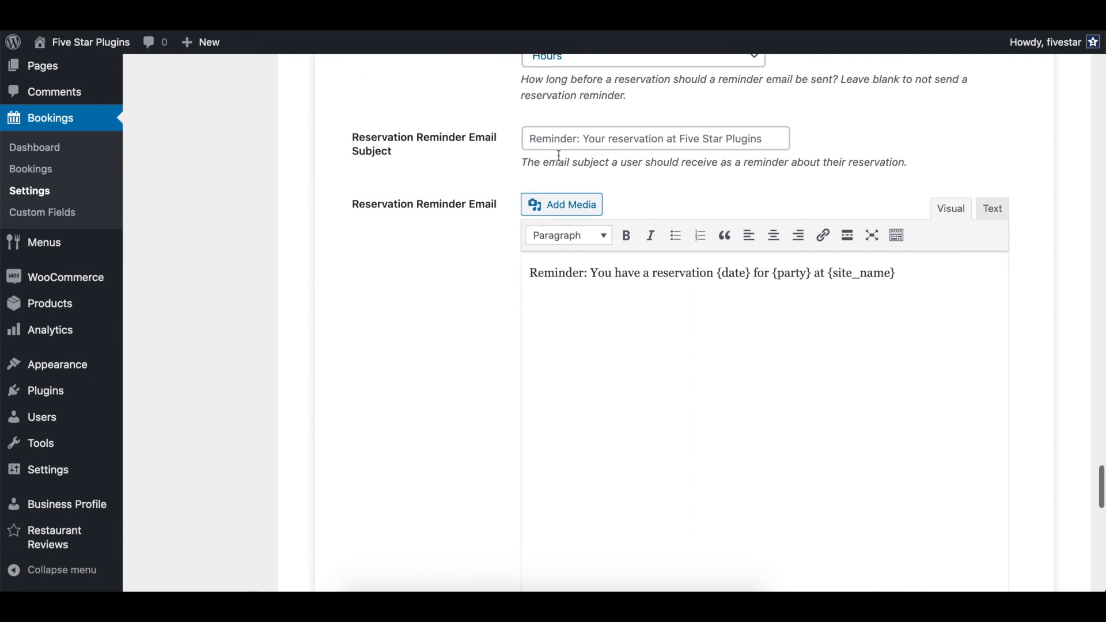
scroll("down", 3)
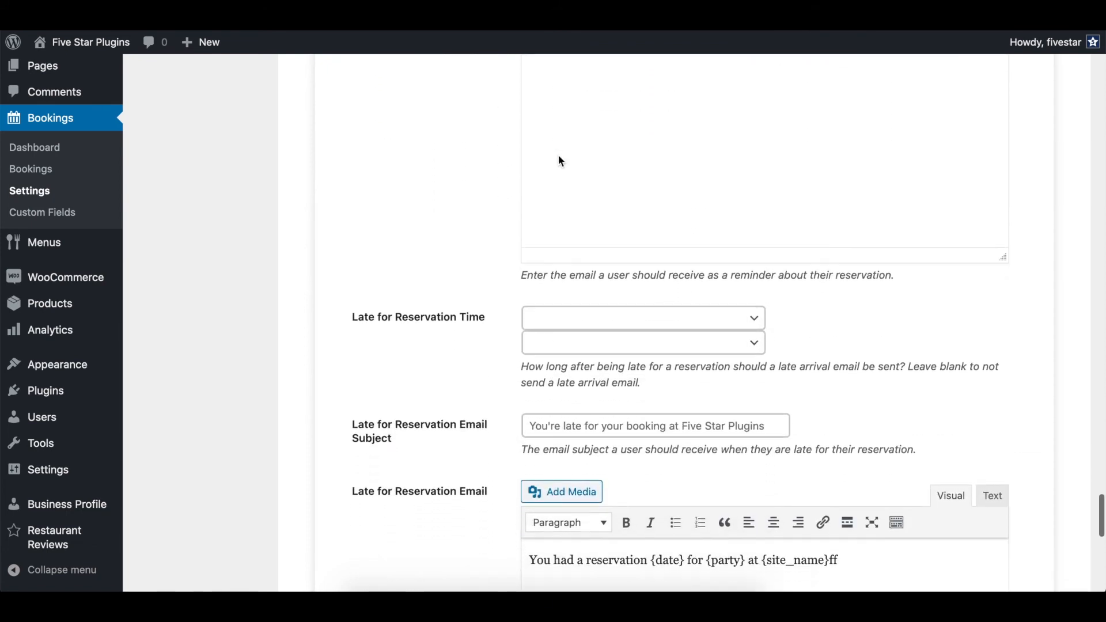
scroll("down", 3)
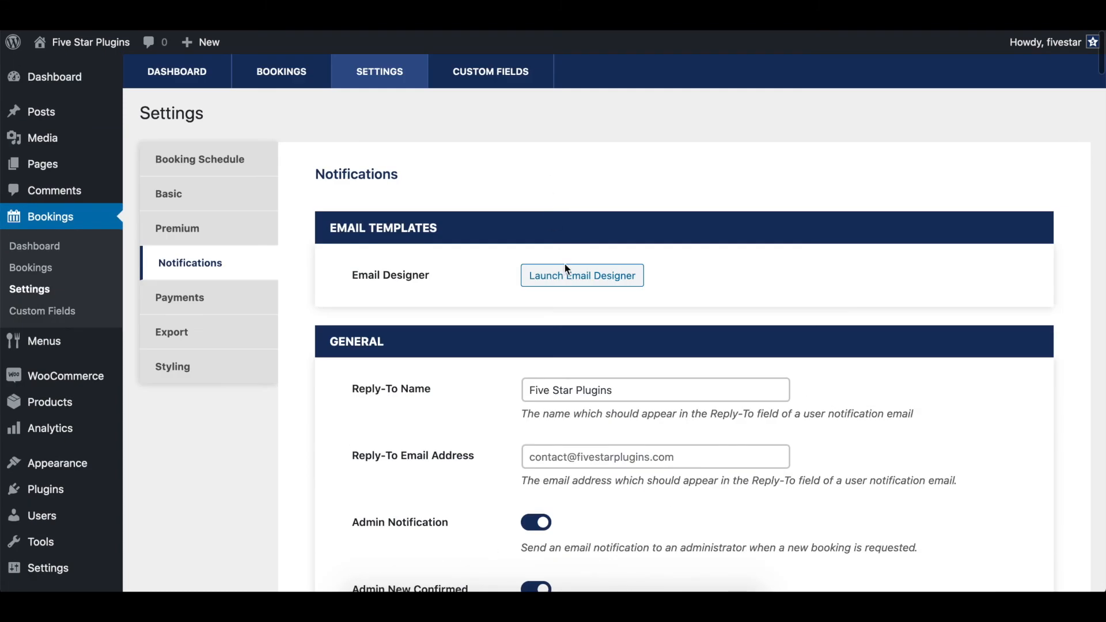
Step: Launch the Email Designer and select the Admin Notification Email template
left_click(581, 275)
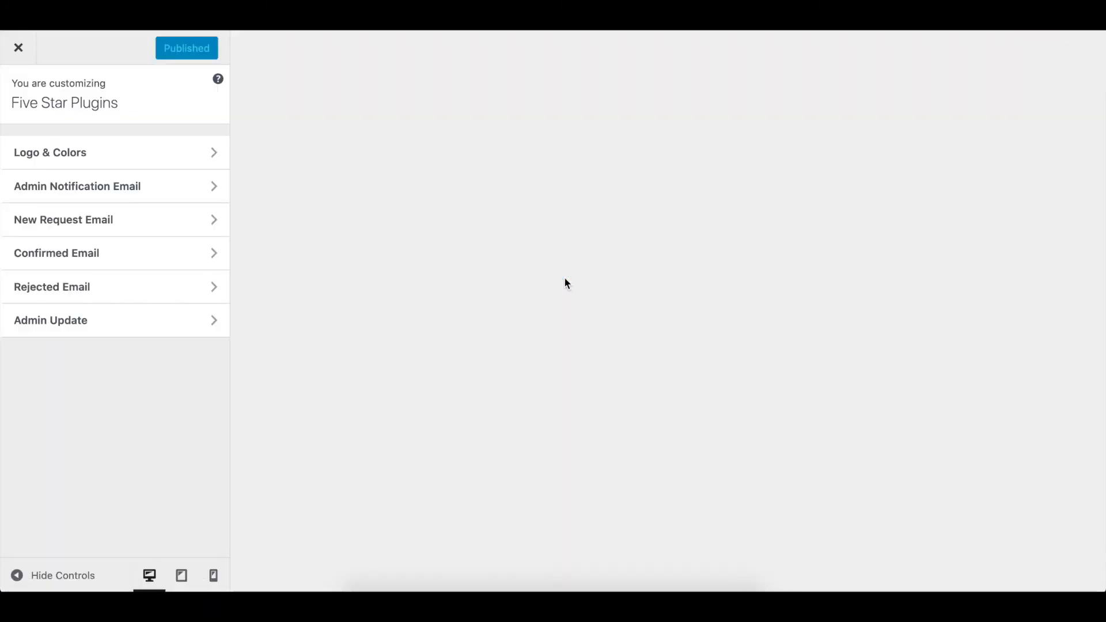
left_click(77, 186)
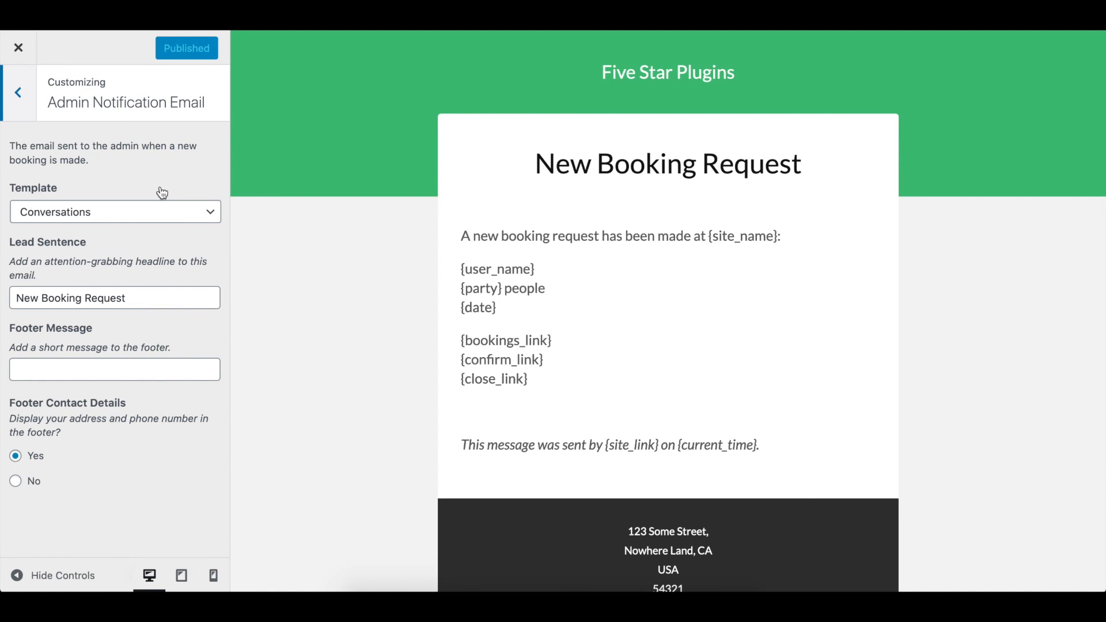
mouse_move(356, 239)
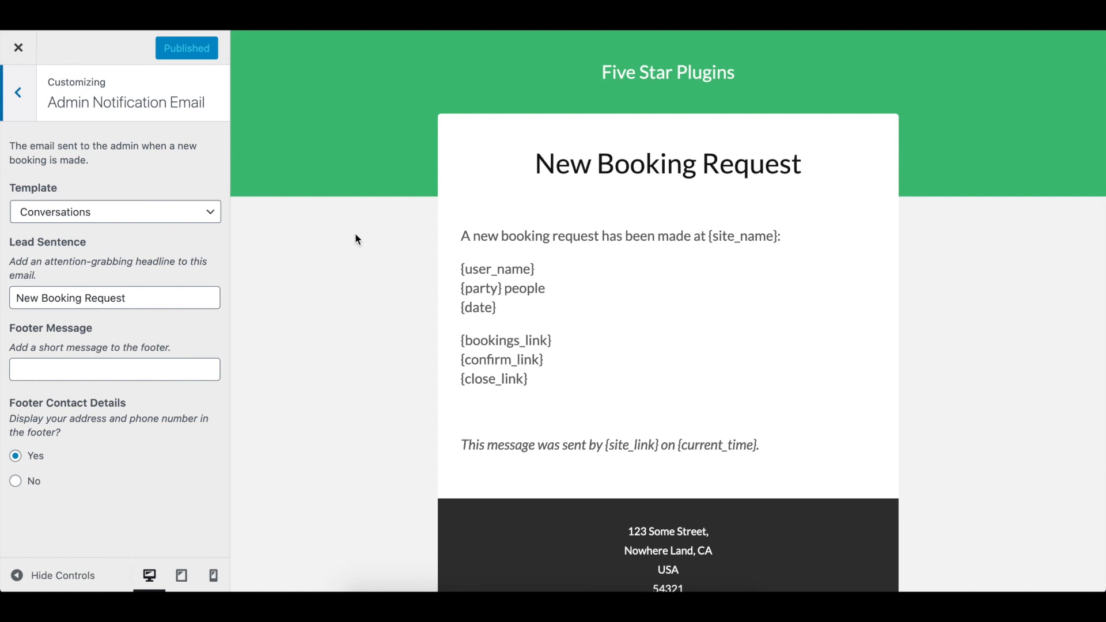